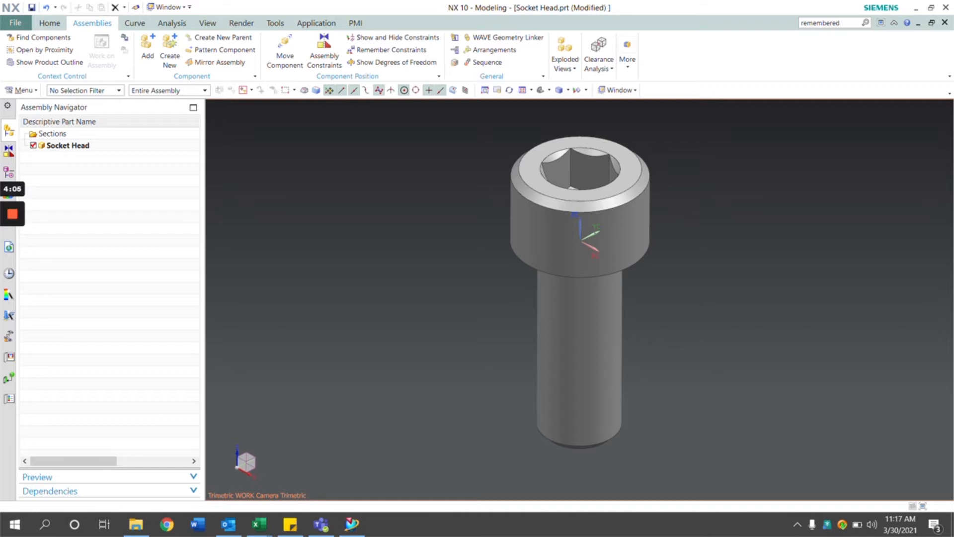
Switch the displayed window from Socket Head.prt to Assembly Block.prt
{"action": "left_click", "coordinate": [169, 7]}
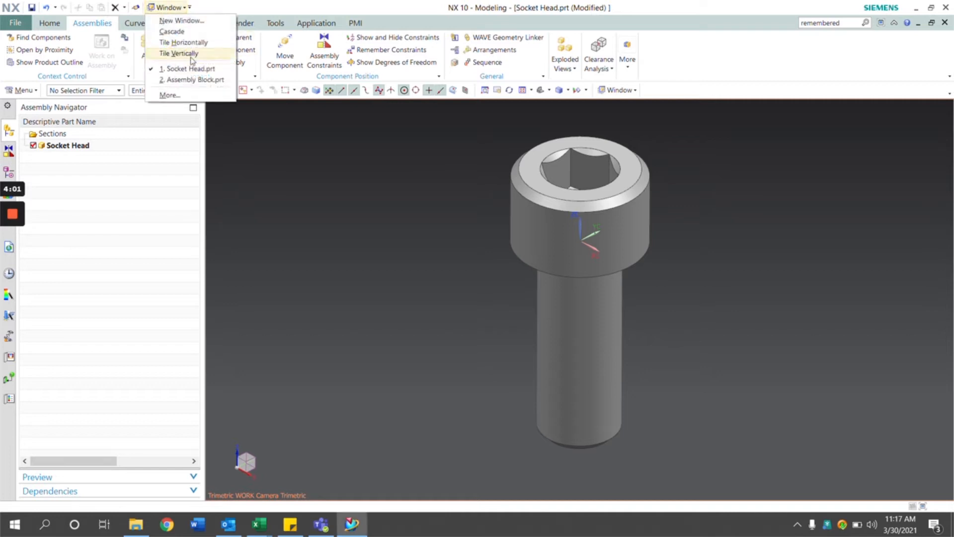
{"action": "left_click", "coordinate": [196, 79]}
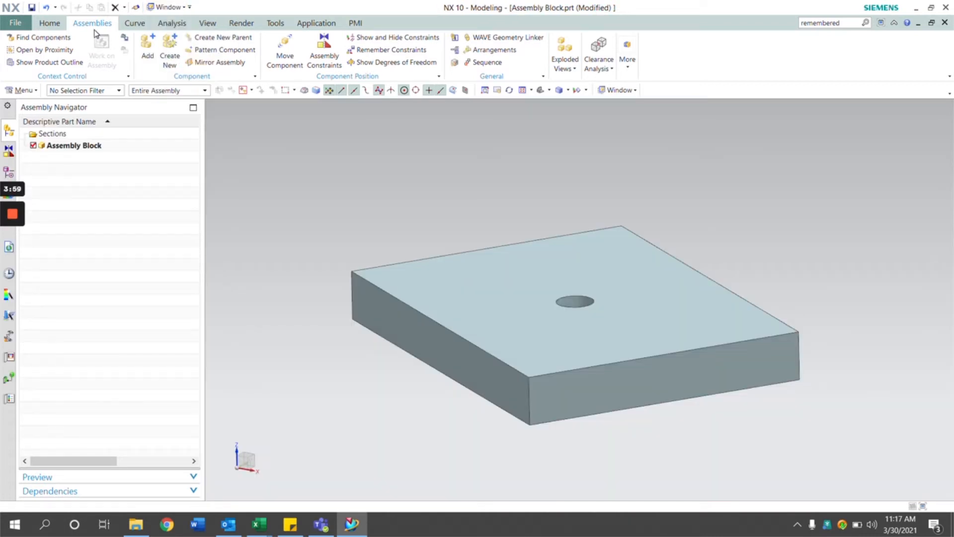
Add Socket Head.prt as a component and seat it in the hole with Touch and Align constraints
{"action": "left_click", "coordinate": [50, 23]}
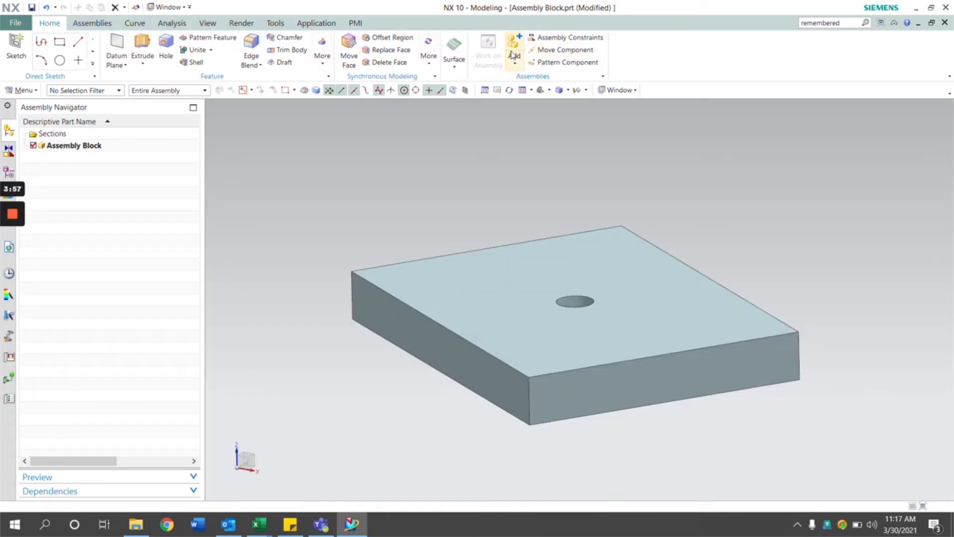
{"action": "left_click", "coordinate": [514, 51]}
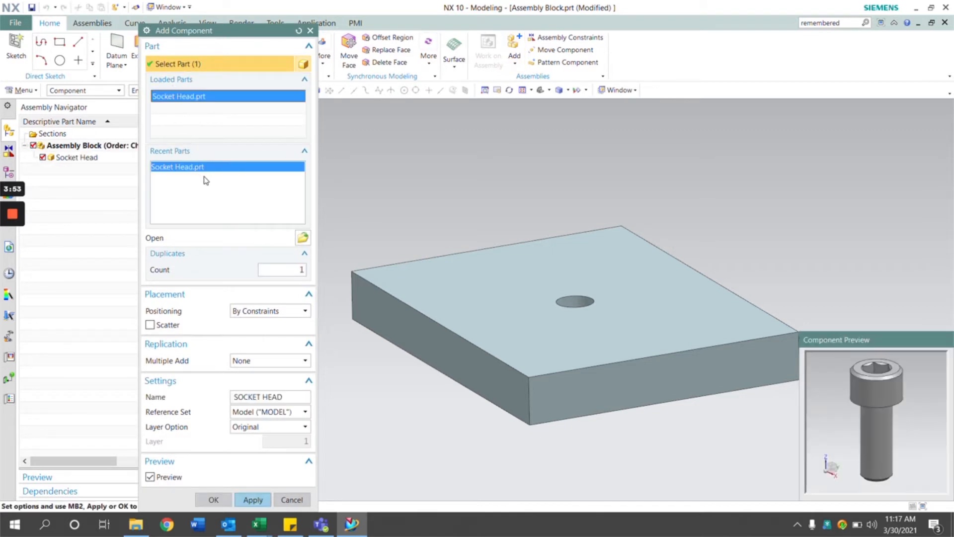
{"action": "mouse_move", "coordinate": [254, 464]}
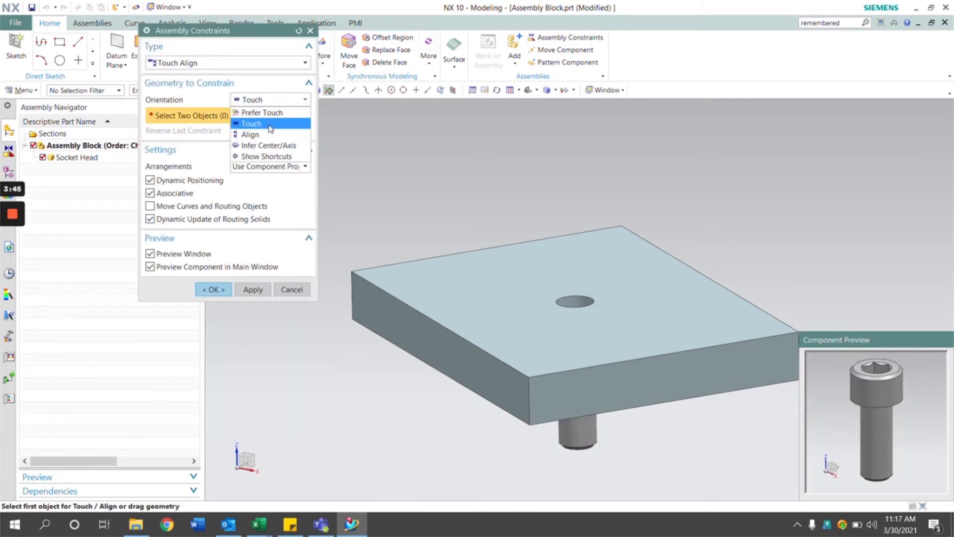
{"action": "left_click", "coordinate": [250, 134]}
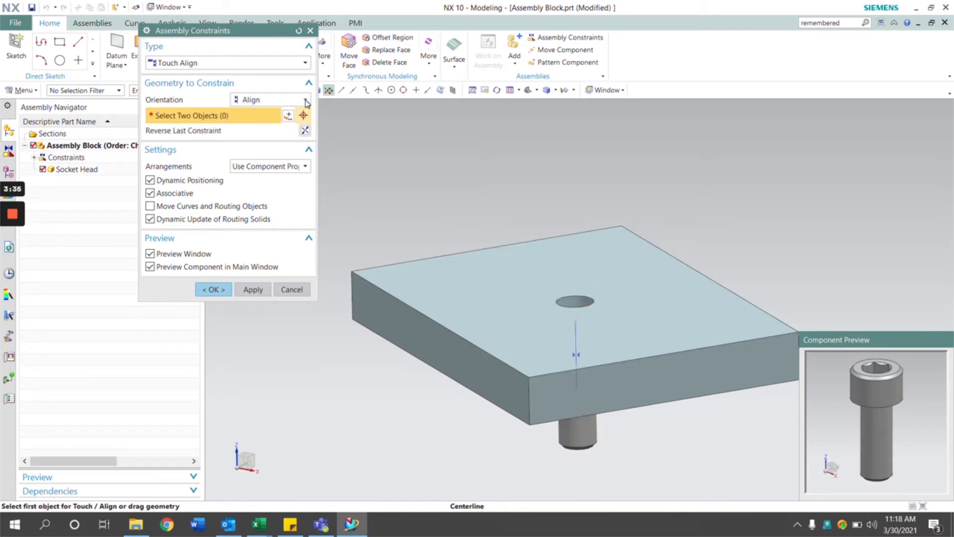
{"action": "left_click", "coordinate": [267, 99]}
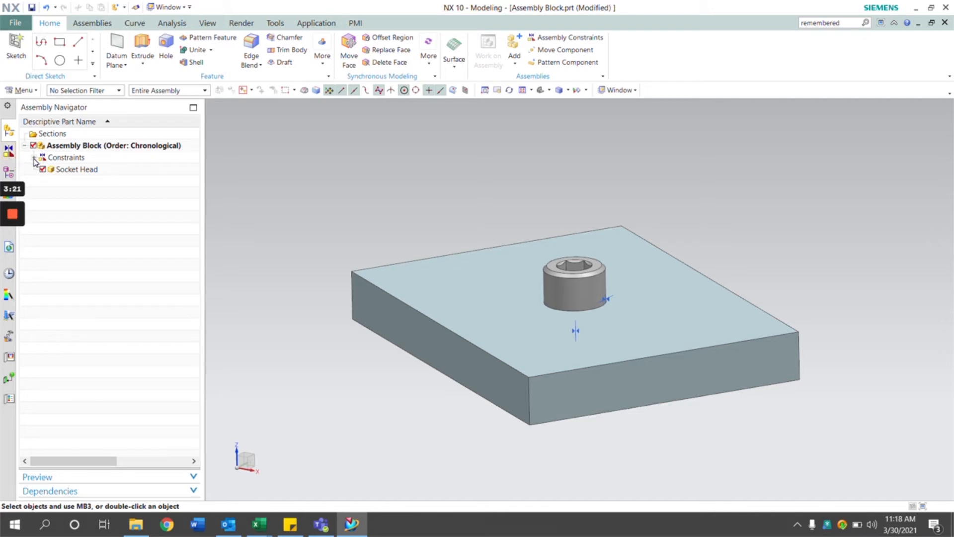
Expand the Constraints node showing two Touch constraints and bring up the Assemblies commands
{"action": "left_click", "coordinate": [36, 157]}
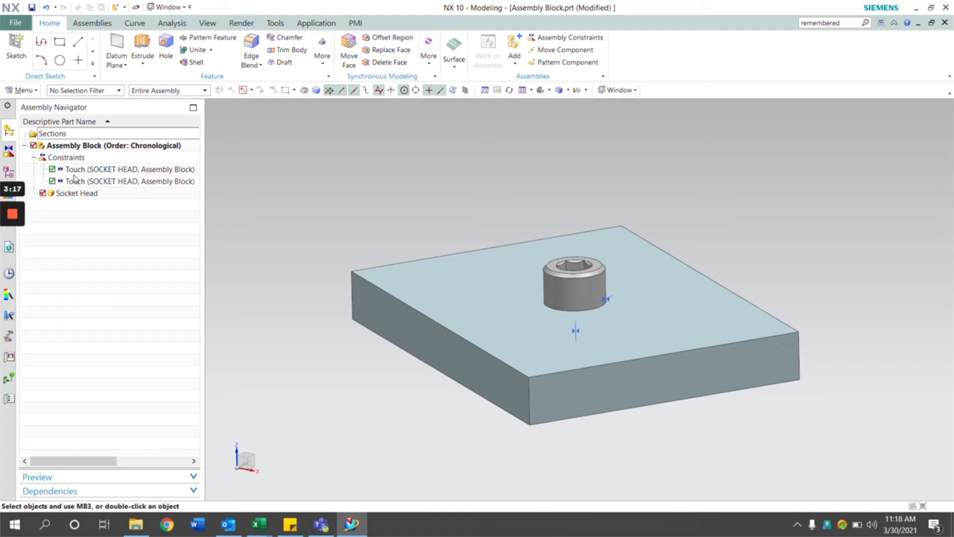
{"action": "mouse_move", "coordinate": [76, 197]}
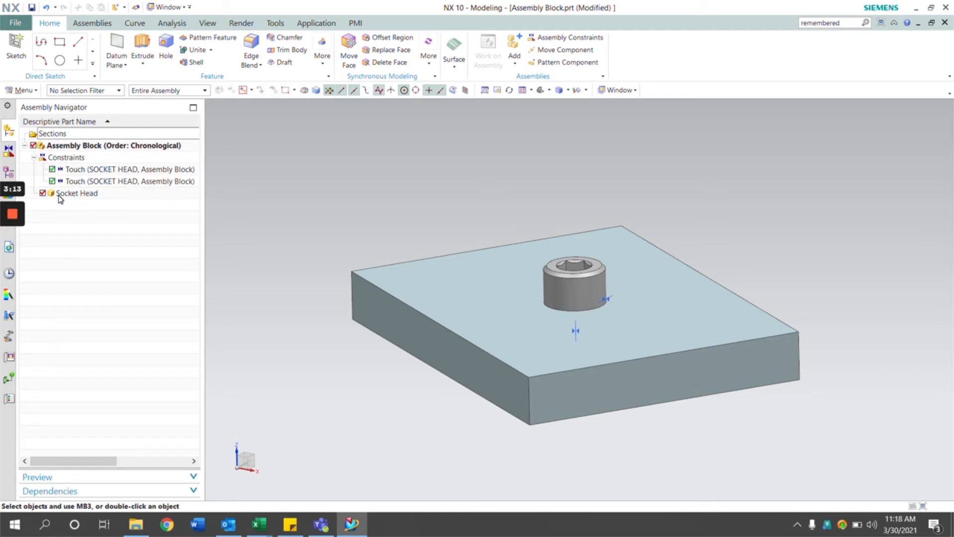
{"action": "mouse_move", "coordinate": [91, 23]}
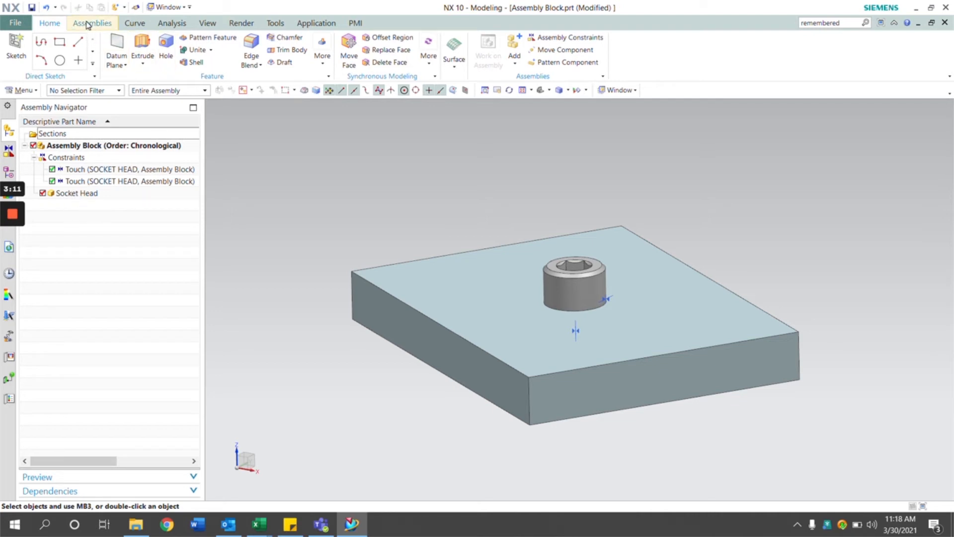
{"action": "left_click", "coordinate": [91, 23]}
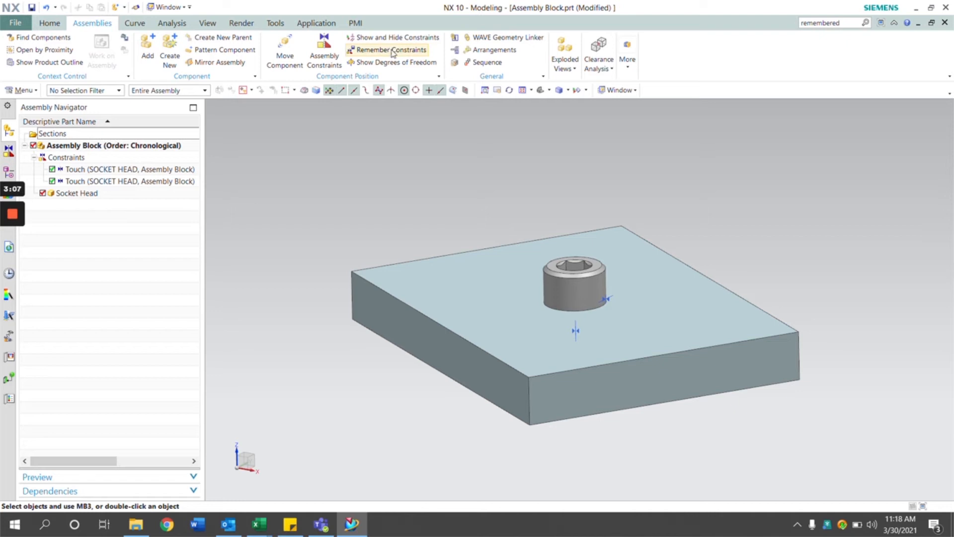
{"action": "mouse_move", "coordinate": [391, 50]}
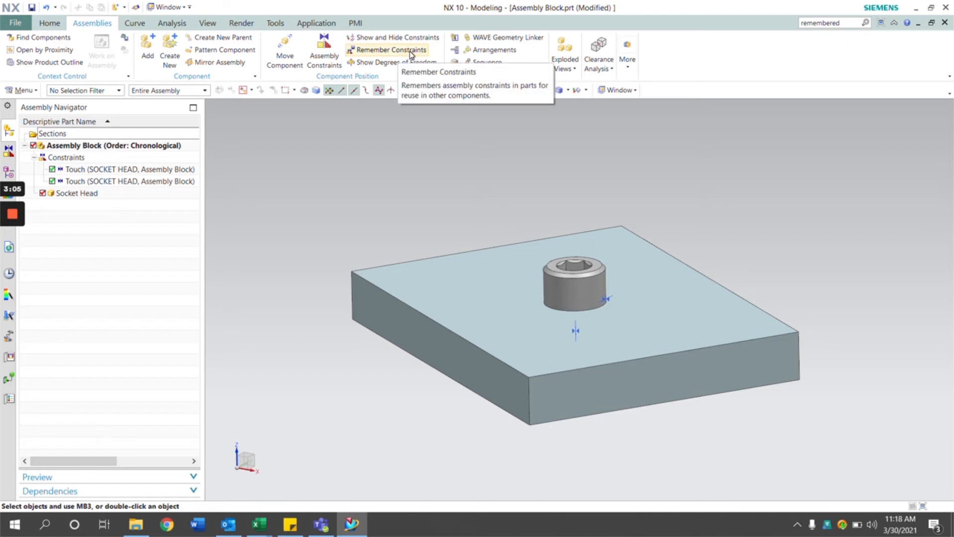
Remember both Touch constraints on the Socket Head component via Remember Constraints
{"action": "left_click", "coordinate": [391, 50]}
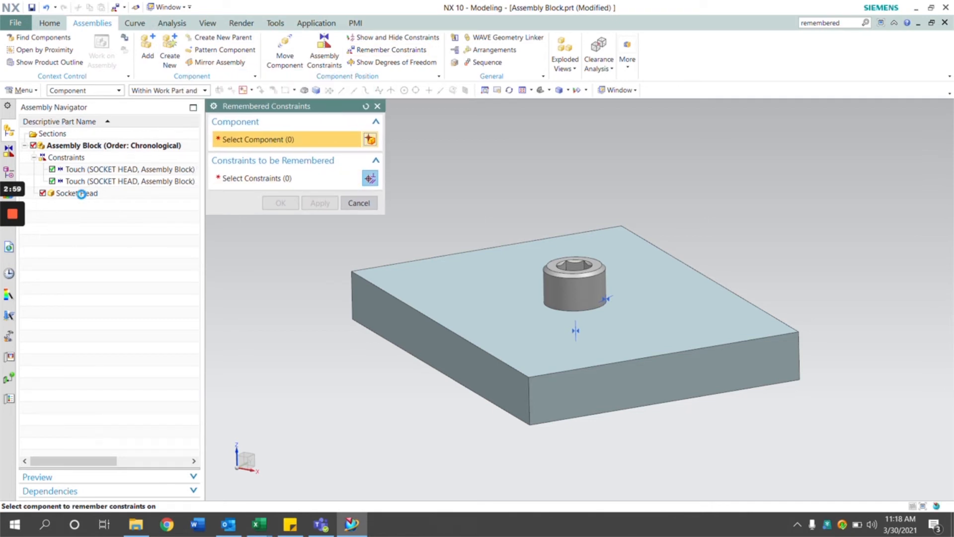
{"action": "left_click", "coordinate": [75, 193]}
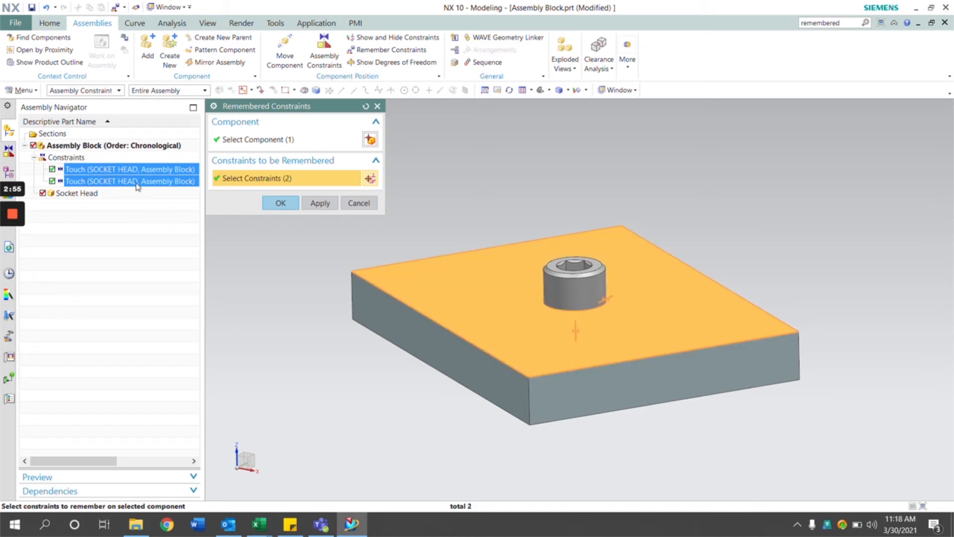
{"action": "left_click", "coordinate": [280, 203]}
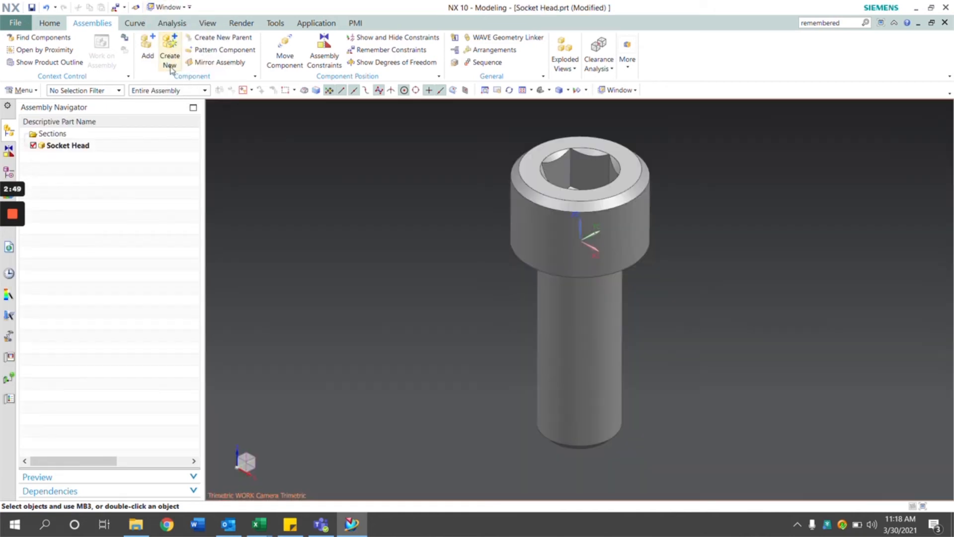
Inspect the two remembered Touch constraints in the Socket Head part's file properties
{"action": "left_click", "coordinate": [15, 23]}
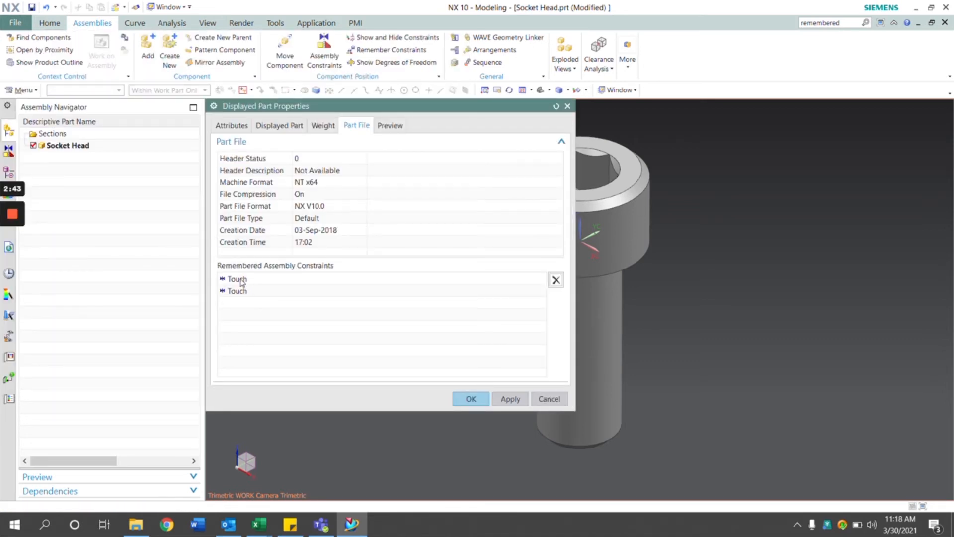
{"action": "left_click", "coordinate": [237, 279]}
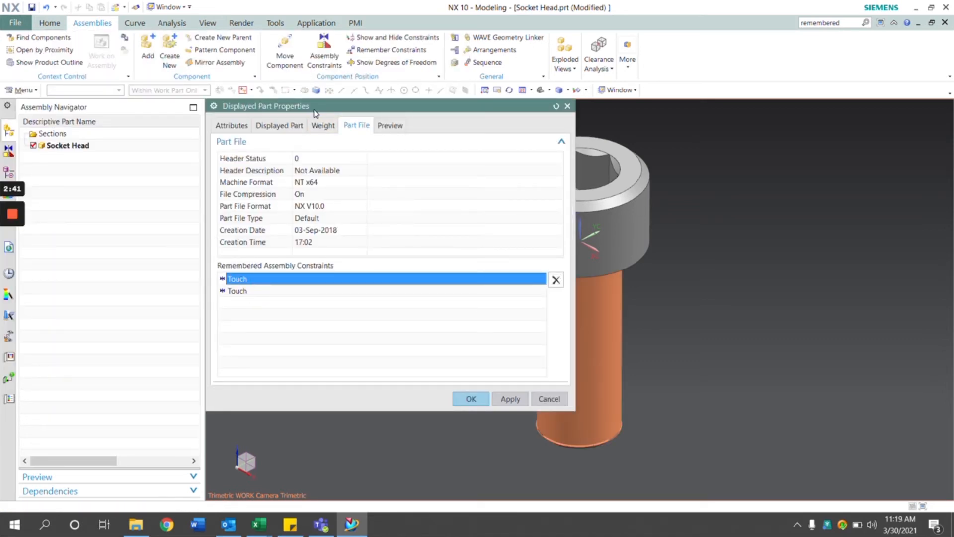
{"action": "left_click", "coordinate": [255, 291]}
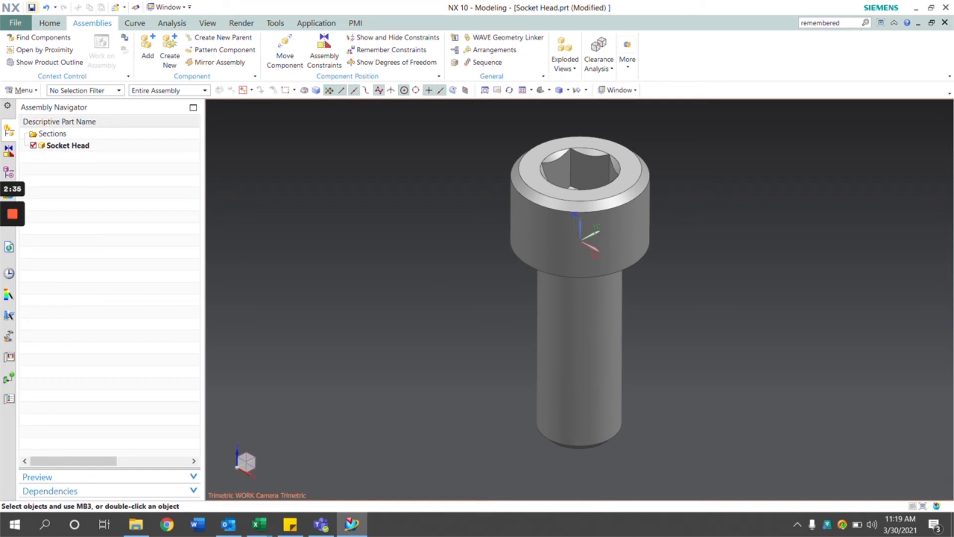
Save the Socket Head part and return to the Assembly Block window
{"action": "left_click", "coordinate": [30, 7]}
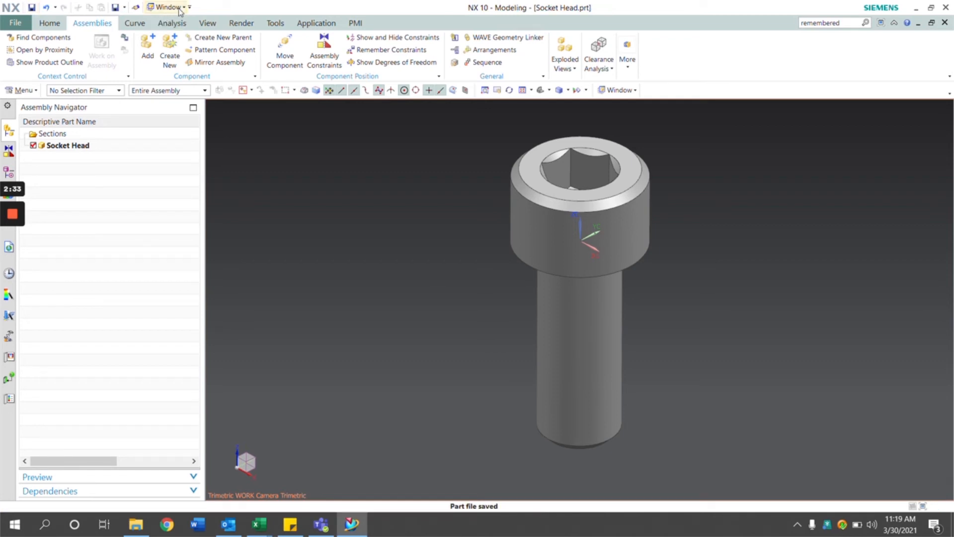
{"action": "left_click", "coordinate": [166, 7]}
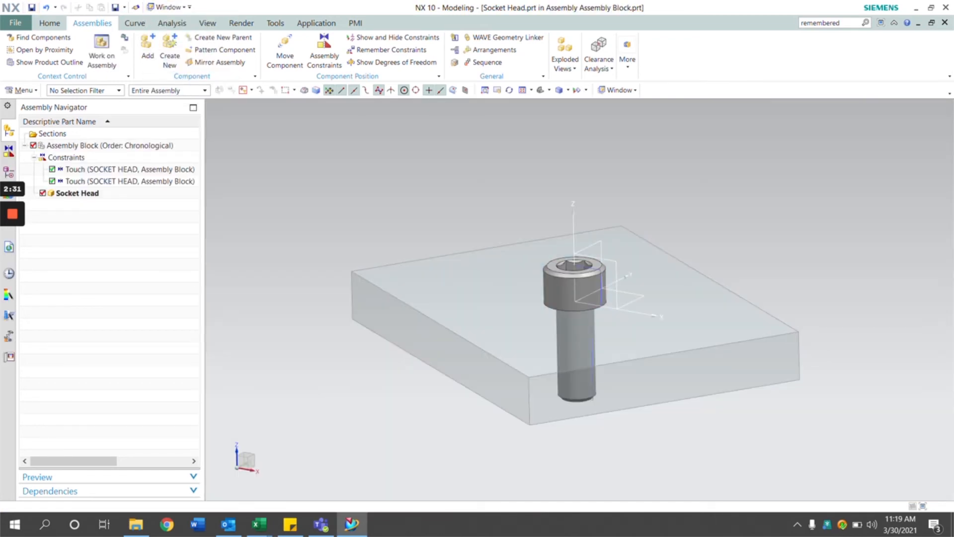
Make Assembly Block the work part and delete the Socket Head component along with its constraints
{"action": "left_click", "coordinate": [66, 157]}
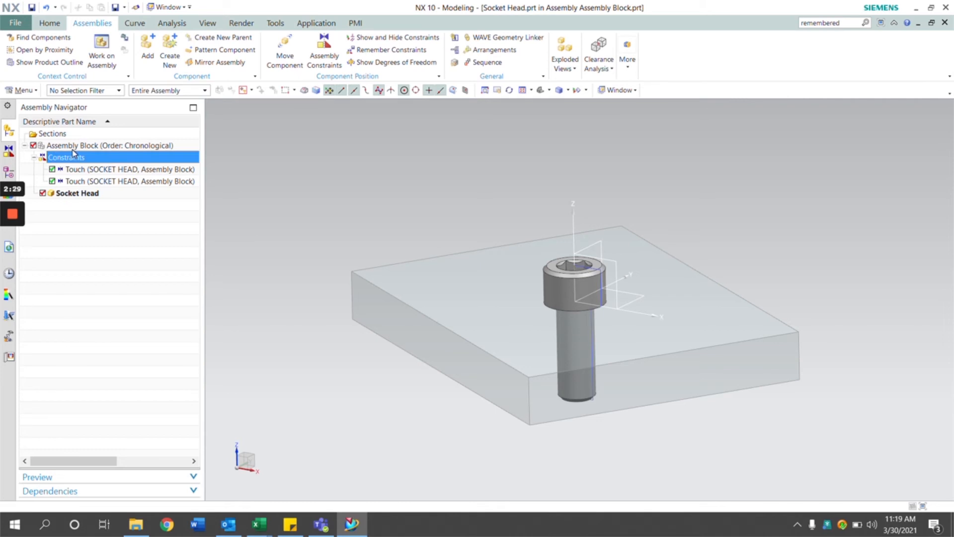
{"action": "right_click", "coordinate": [76, 193]}
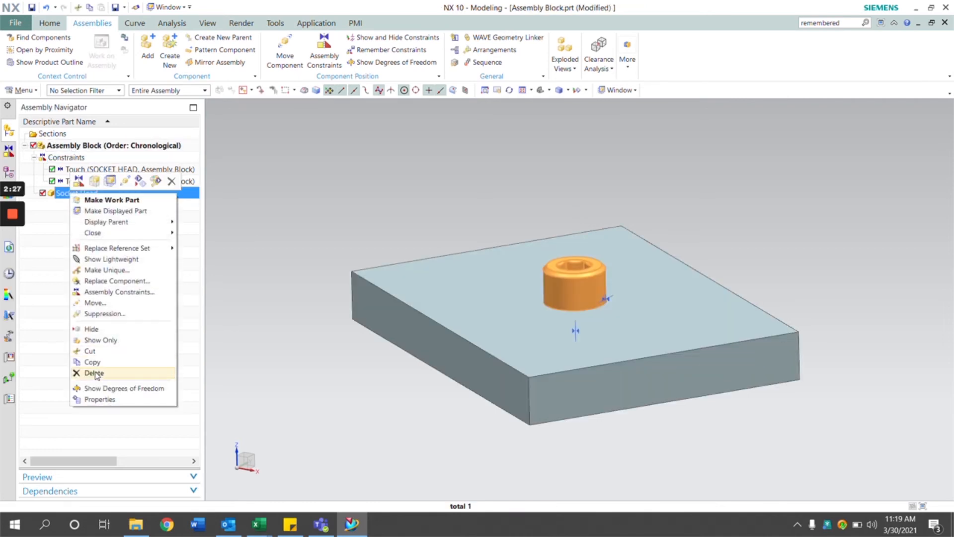
{"action": "left_click", "coordinate": [95, 373]}
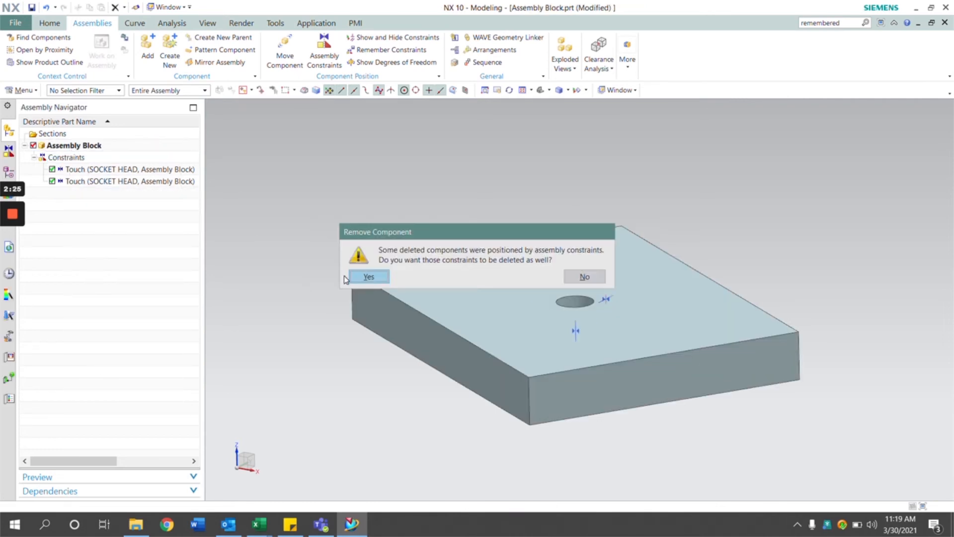
{"action": "left_click", "coordinate": [368, 277]}
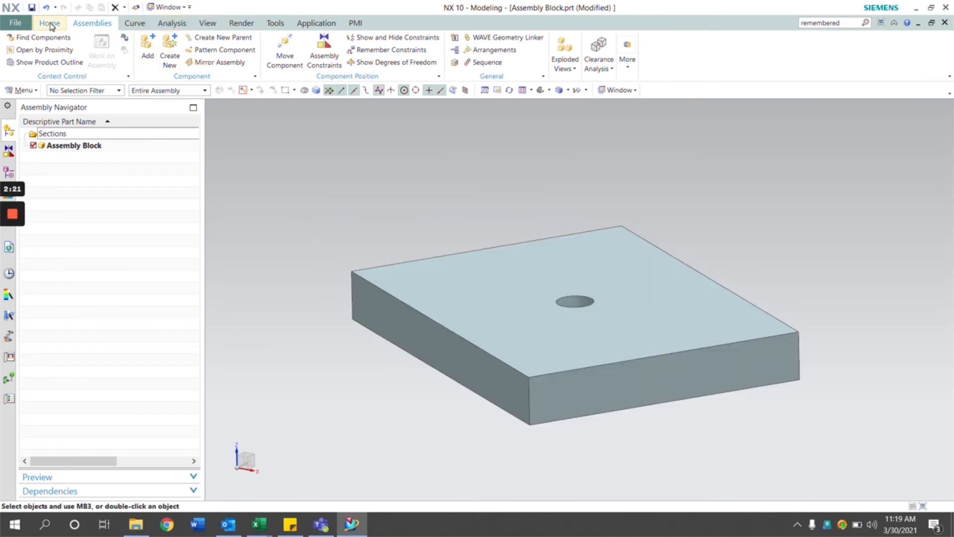
{"action": "mouse_move", "coordinate": [396, 37]}
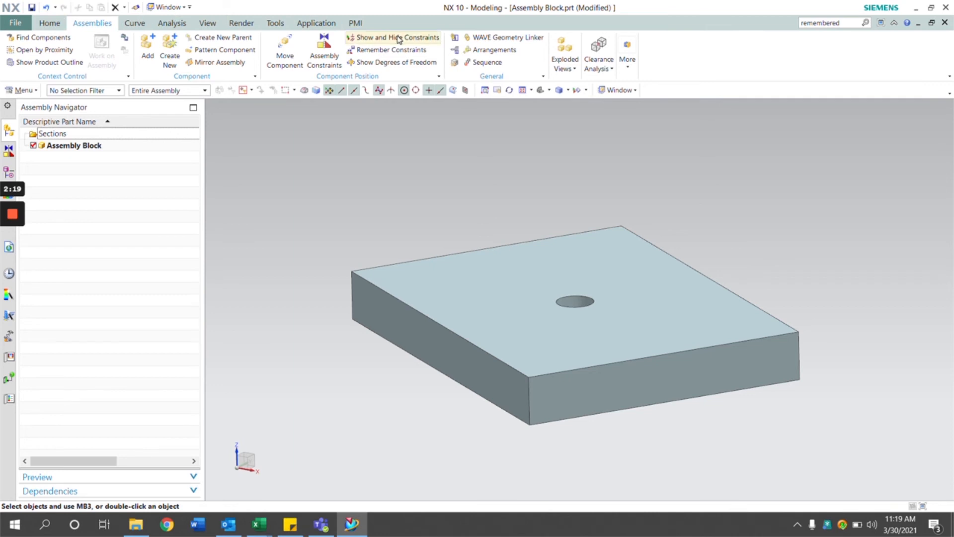
{"action": "left_click", "coordinate": [50, 22]}
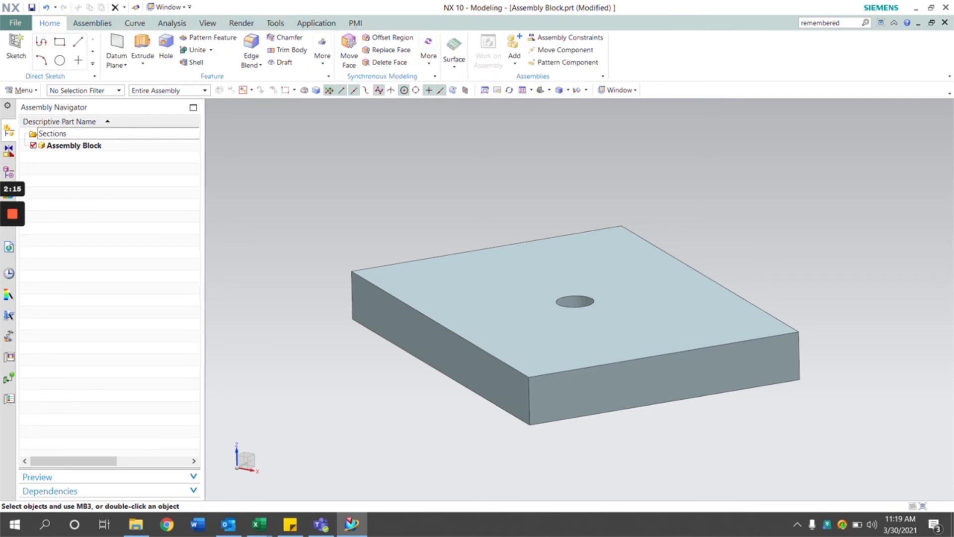
Start Add Component to bring Socket Head.prt back with its remembered constraints
{"action": "left_click", "coordinate": [514, 50]}
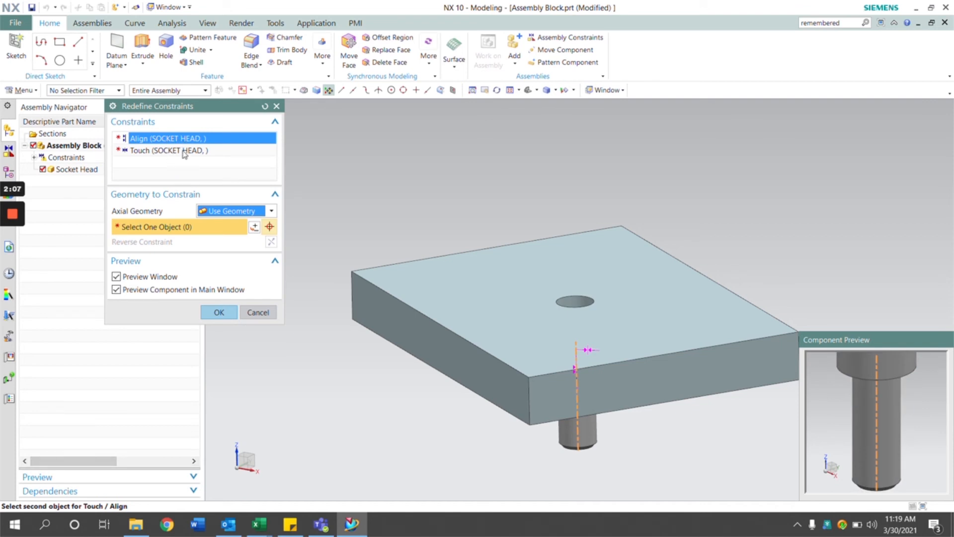
{"action": "mouse_move", "coordinate": [153, 155]}
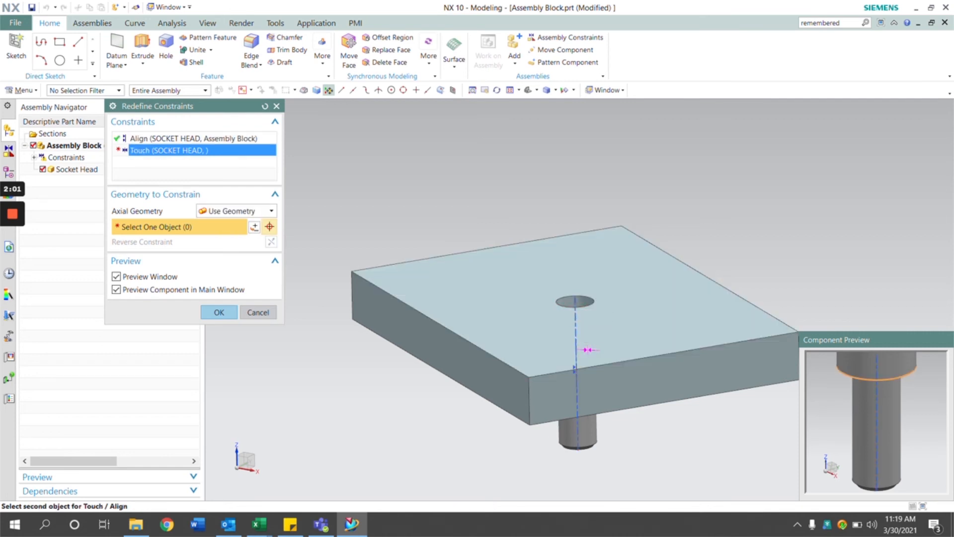
{"action": "mouse_move", "coordinate": [578, 286]}
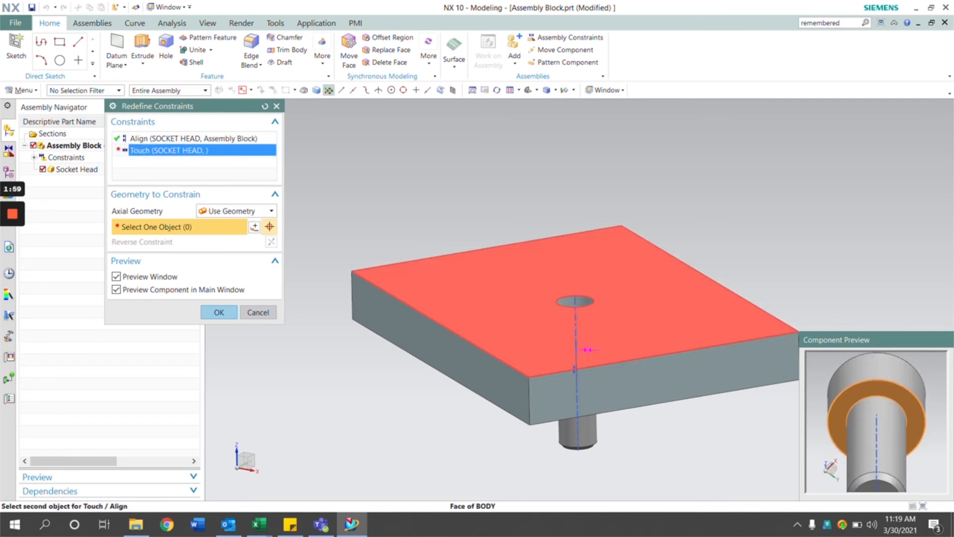